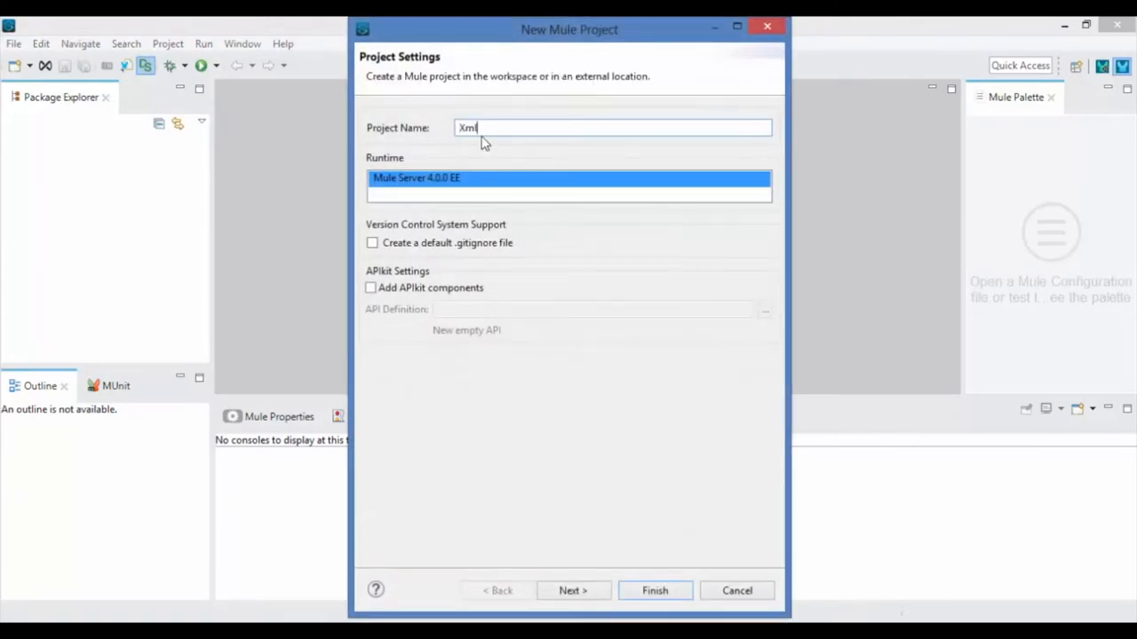
Step: Finish creating the new Mule project xml2json on Mule Server 4.0.0 EE
{"action": "type", "text": "2Js"}
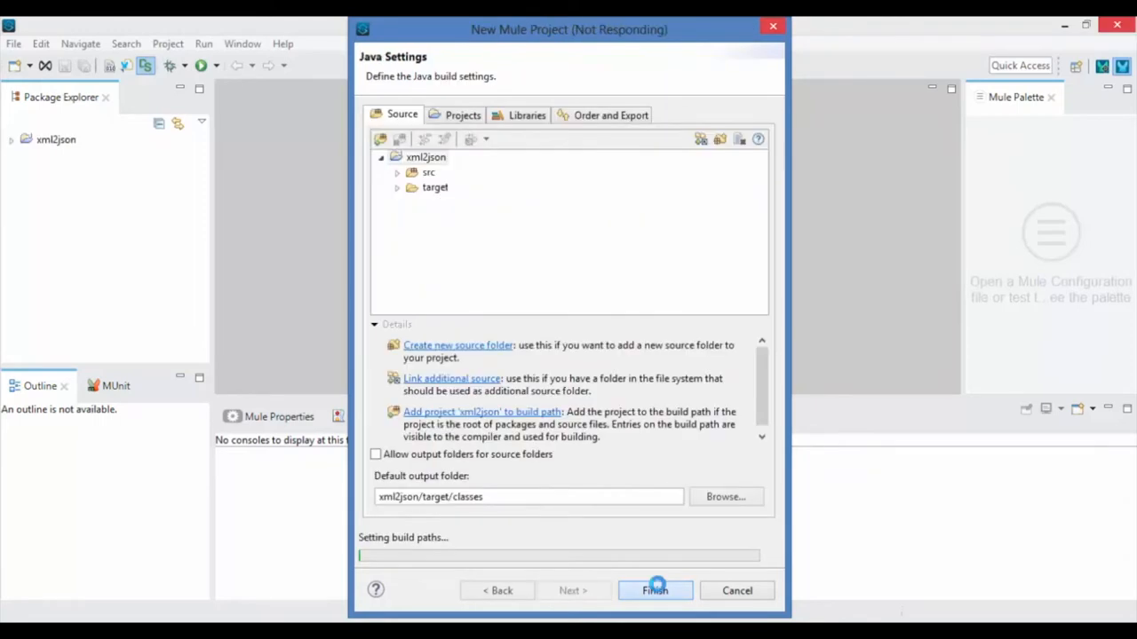
{"action": "left_click", "coordinate": [654, 590]}
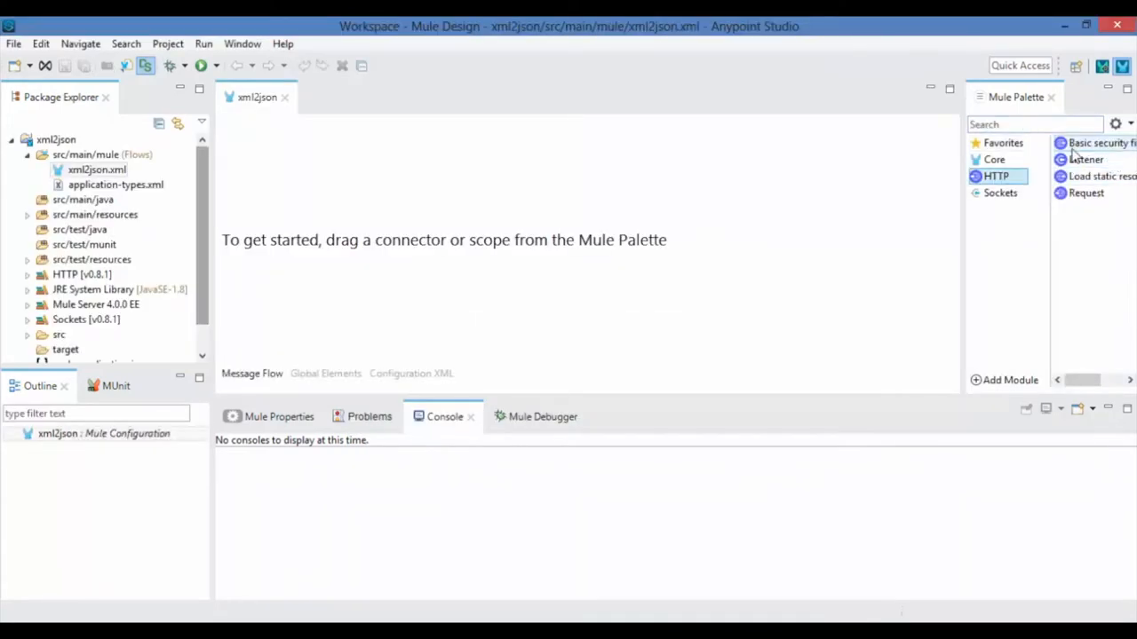
Step: Add an HTTP Listener with host mule4.eaiesb.com and port 8099 and verify its connection
{"action": "left_click_drag", "start_coordinate": [1085, 160], "coordinate": [263, 187]}
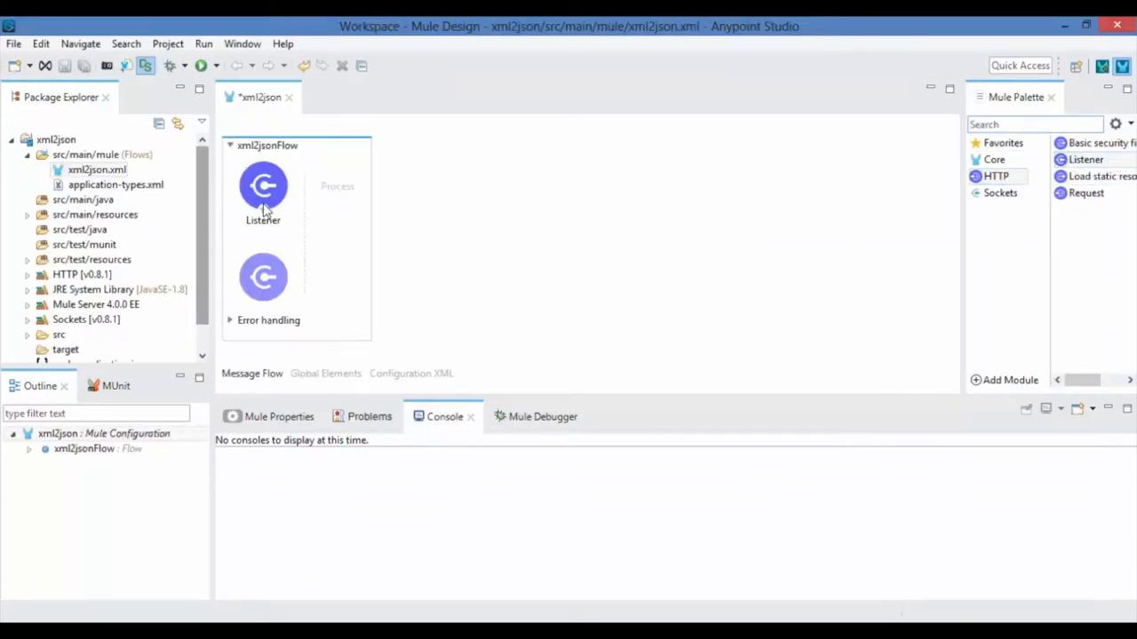
{"action": "left_click", "coordinate": [263, 186]}
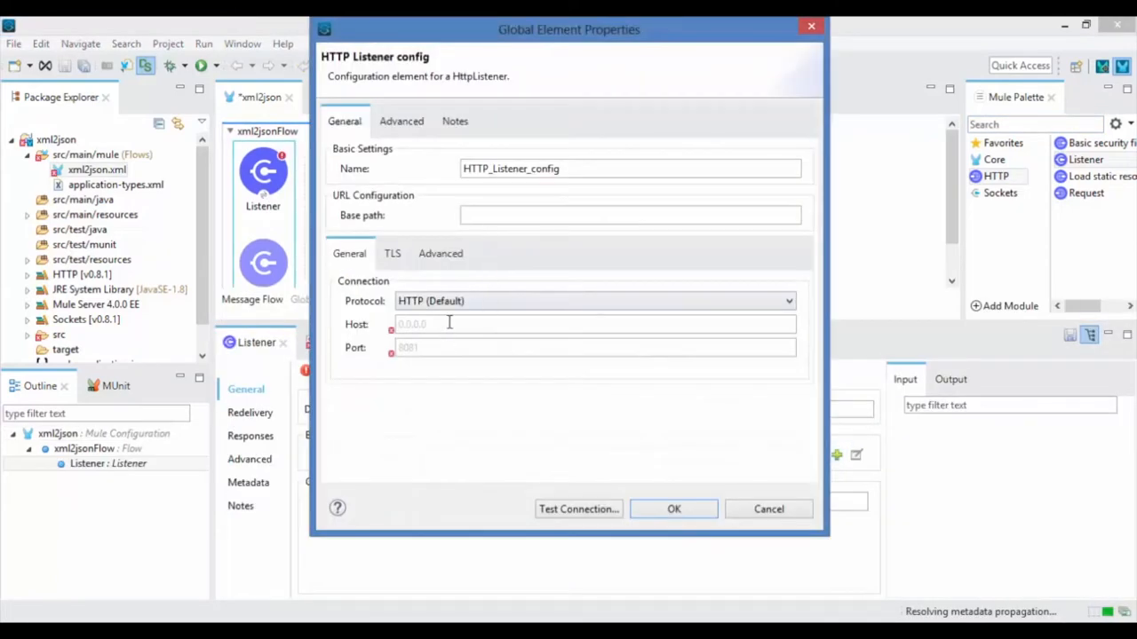
{"action": "type", "text": "mule4.eaiesb.com"}
{"action": "type", "text": "80"}
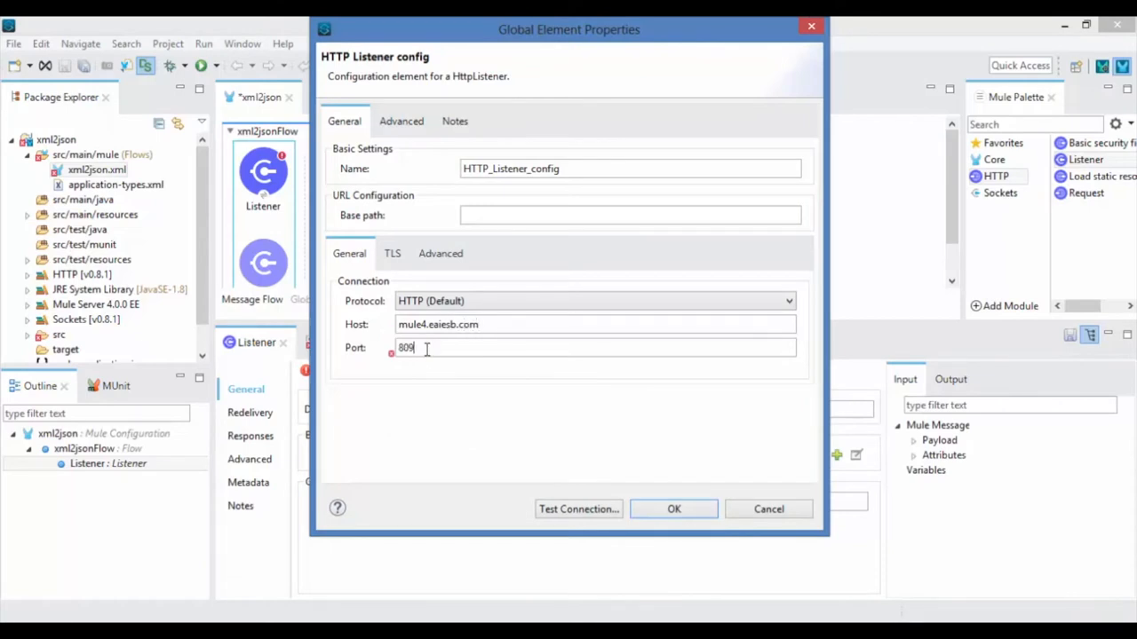
{"action": "type", "text": "9"}
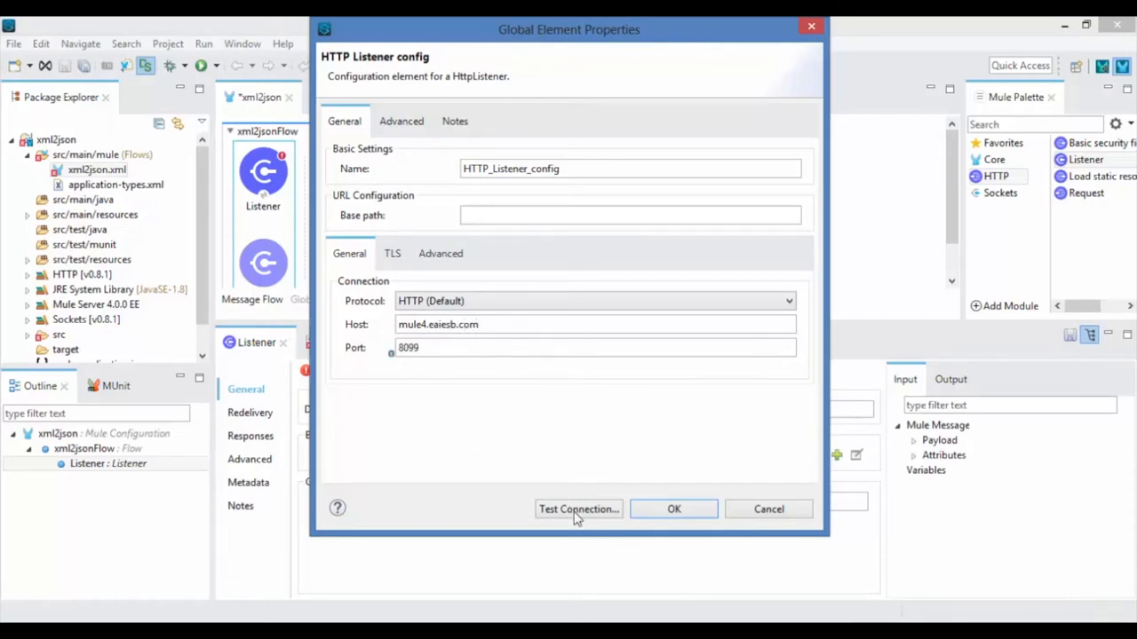
{"action": "left_click", "coordinate": [579, 508]}
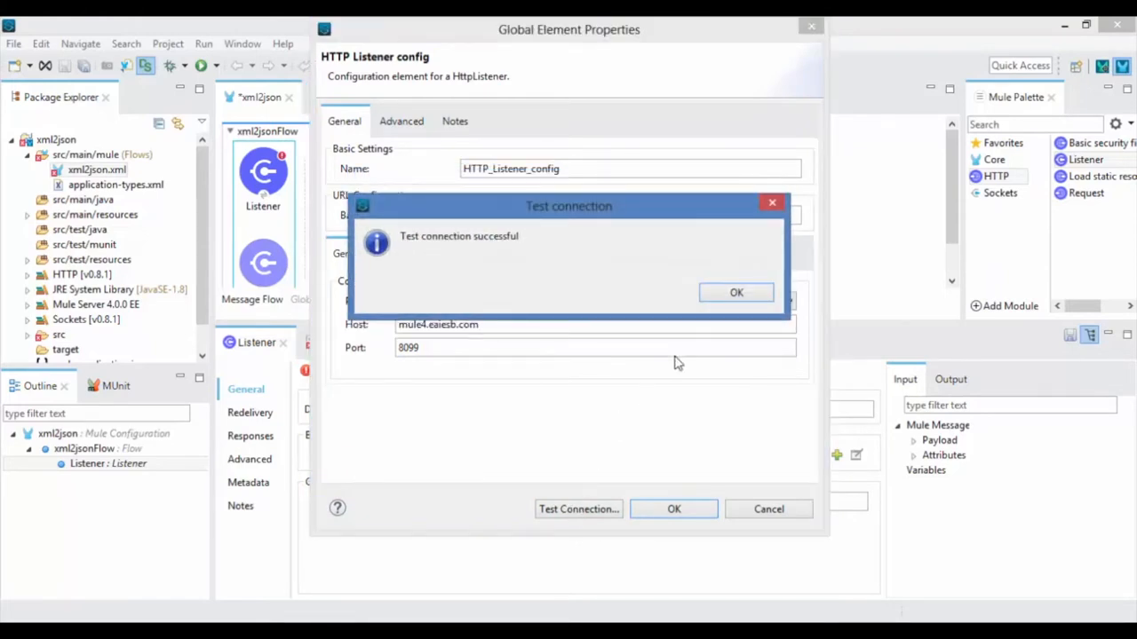
{"action": "left_click", "coordinate": [735, 291]}
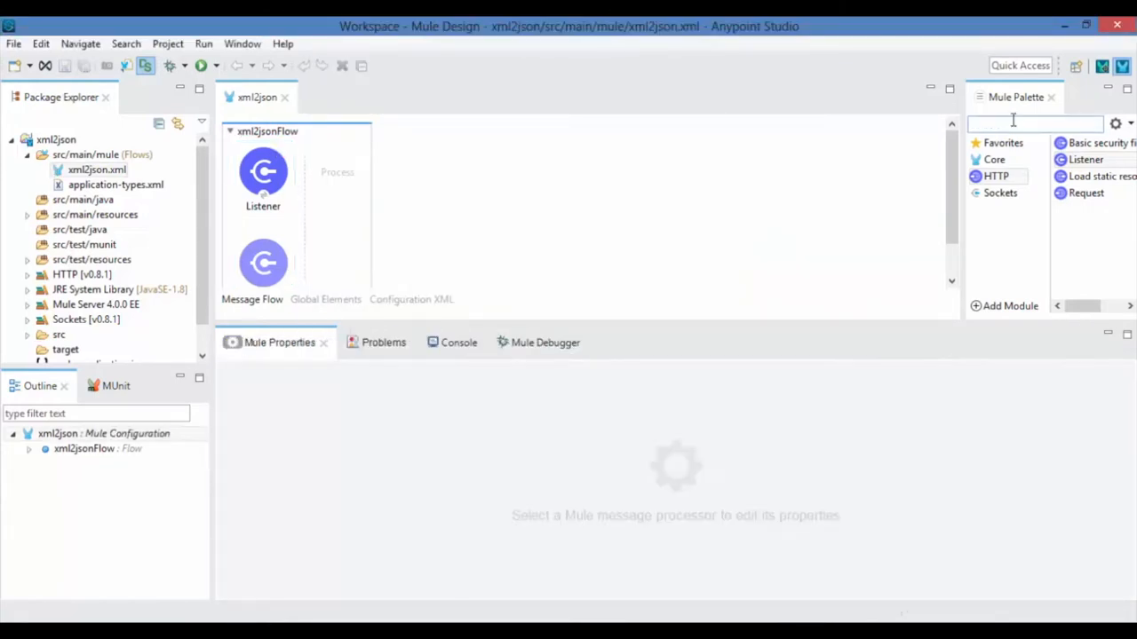
Step: Add a Transform Message component after the Listener and begin defining its metadata
{"action": "type", "text": "Tr"}
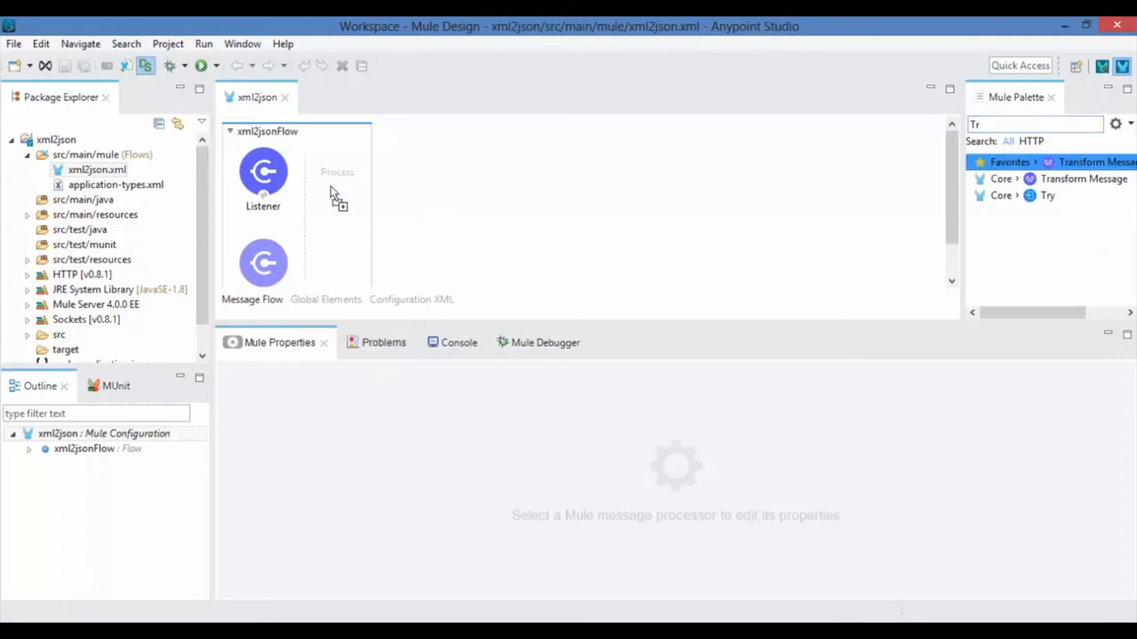
{"action": "left_click_drag", "start_coordinate": [1084, 178], "coordinate": [359, 181]}
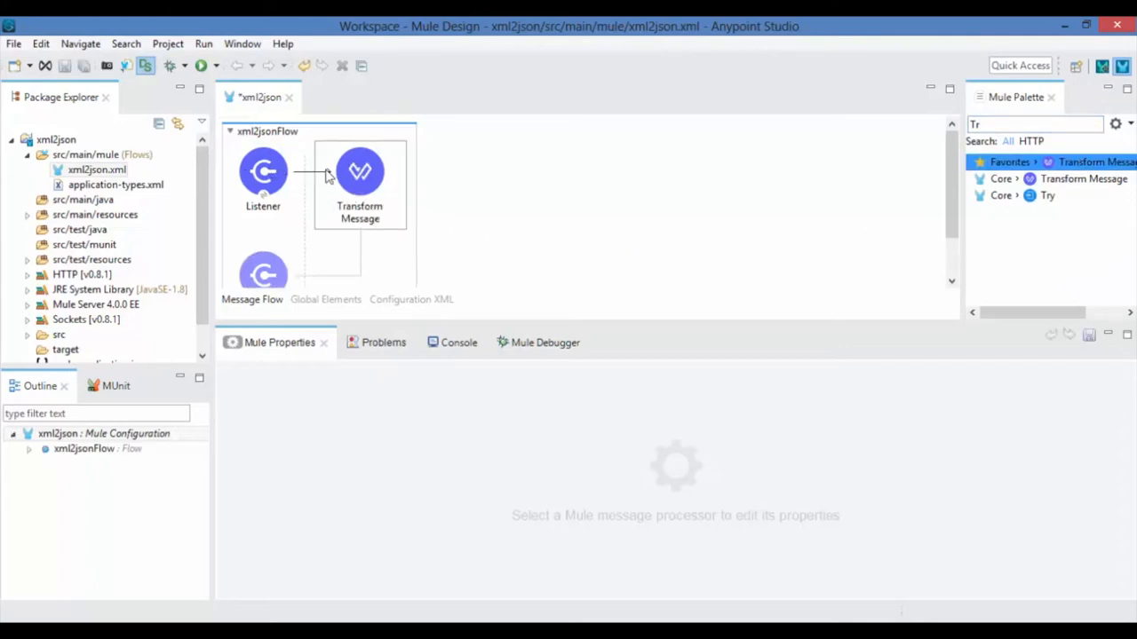
{"action": "left_click", "coordinate": [359, 177]}
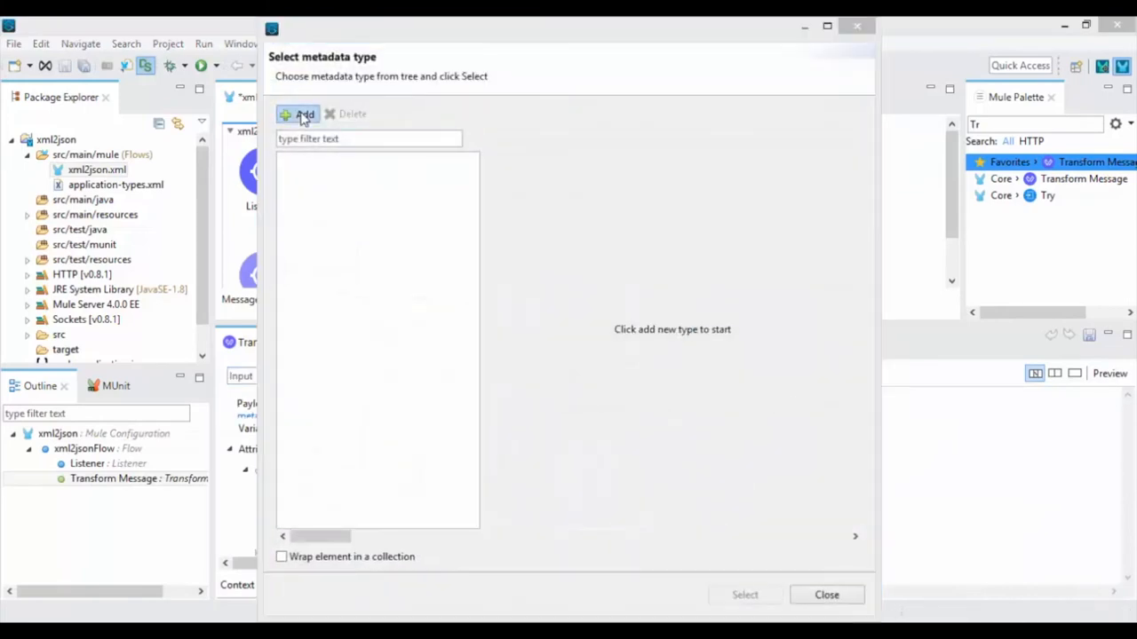
Step: Create the Students XML input type and an output type from the Students.json example
{"action": "left_click", "coordinate": [301, 114]}
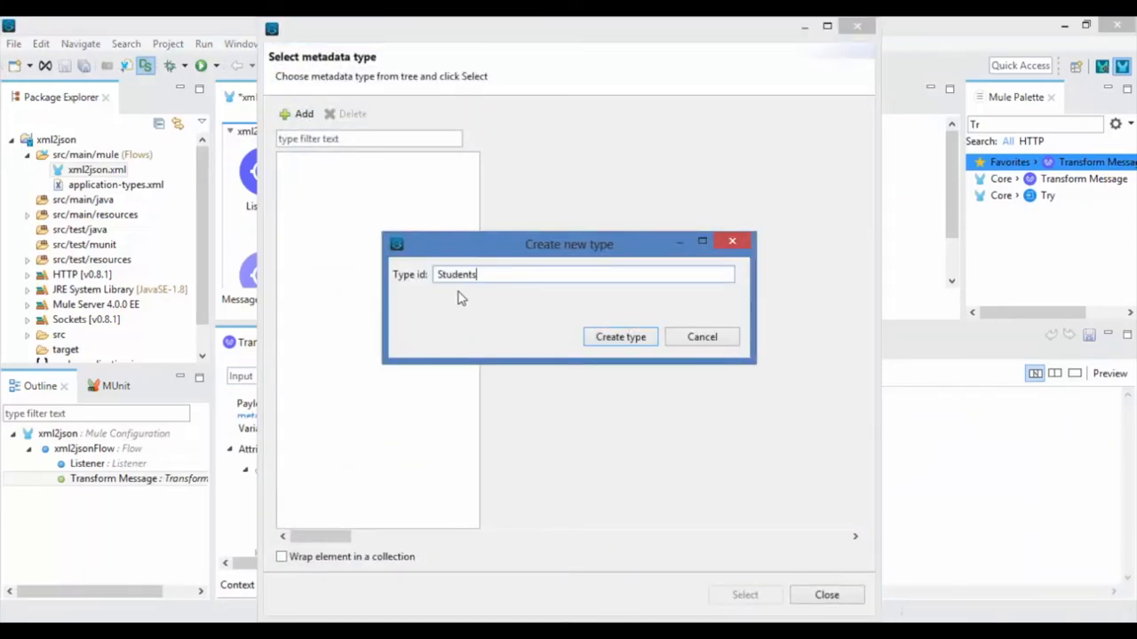
{"action": "left_click", "coordinate": [620, 338]}
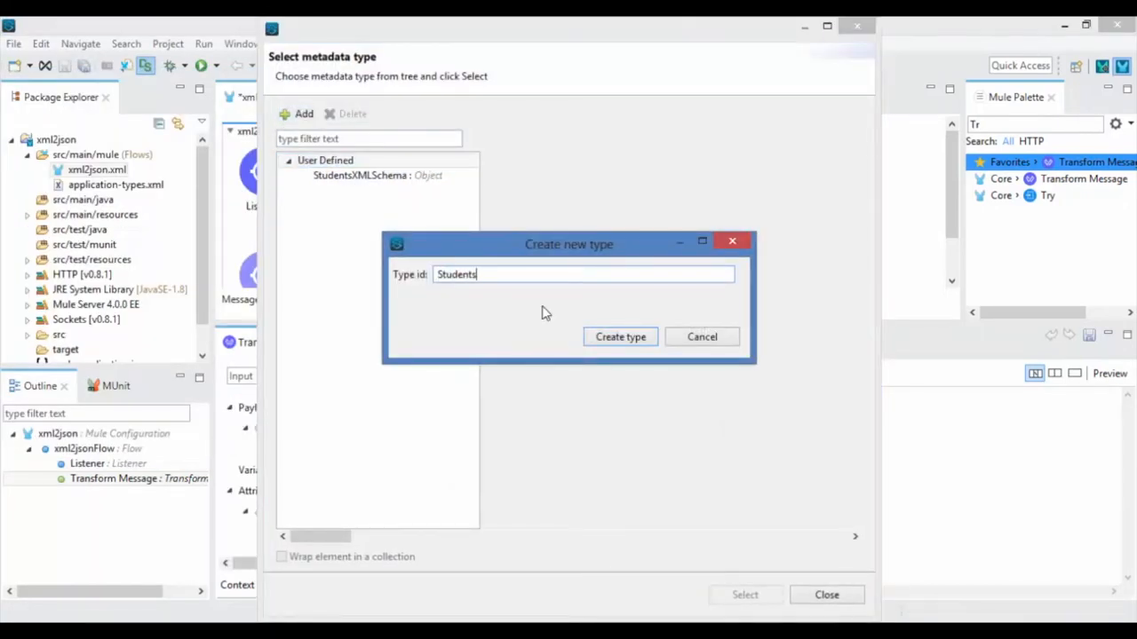
{"action": "left_click", "coordinate": [619, 337]}
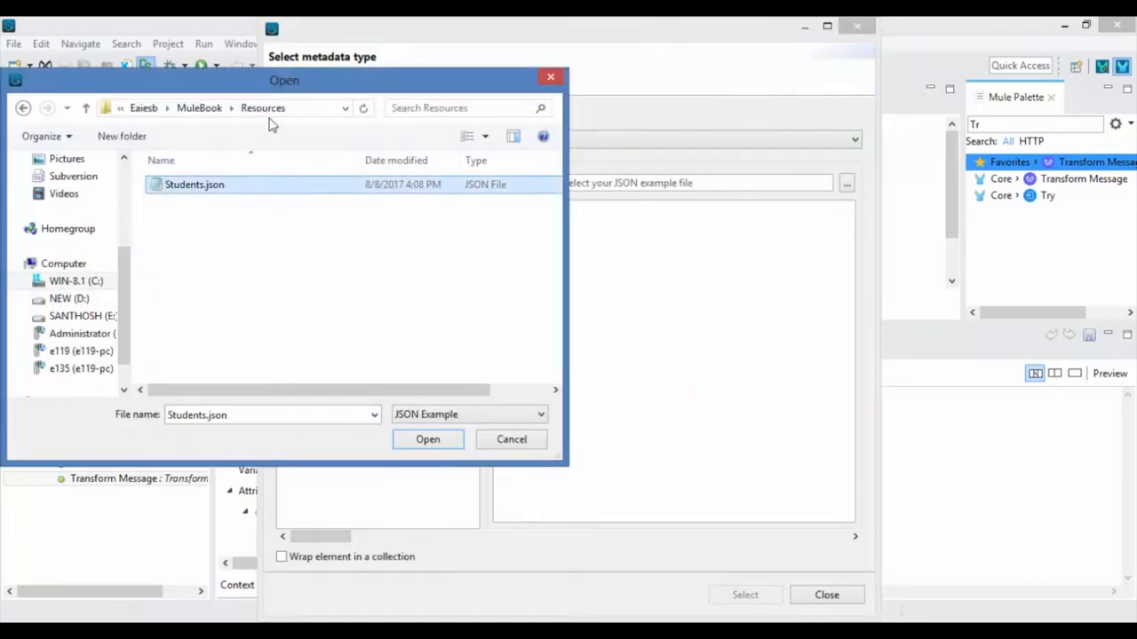
{"action": "left_click", "coordinate": [427, 439]}
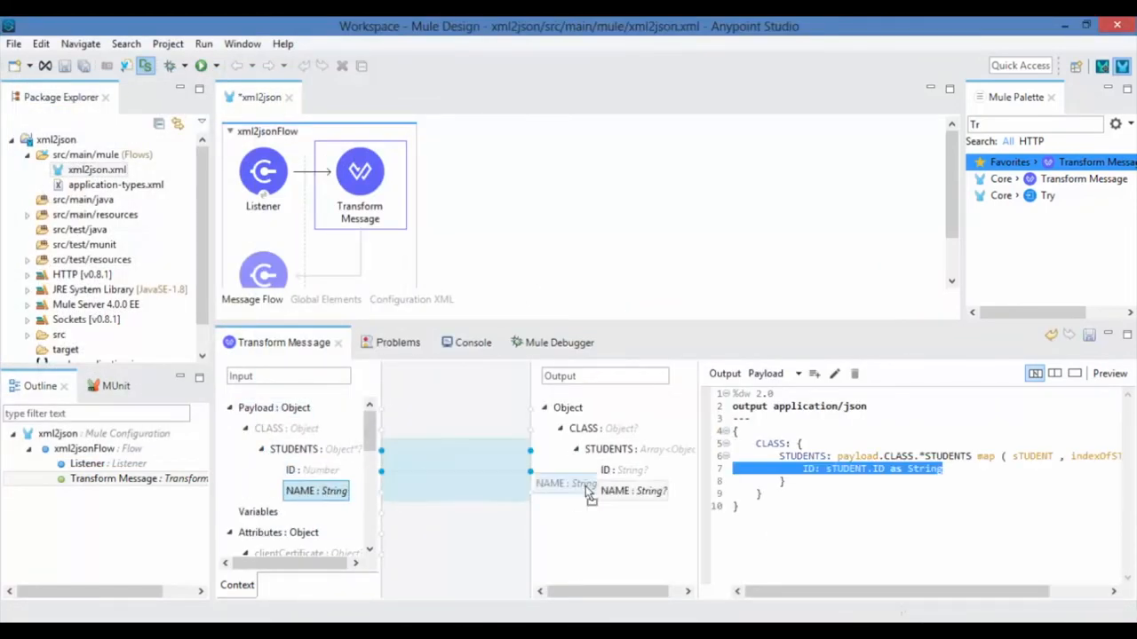
Step: Map input NAME to output NAME and return to the flow overview
{"action": "left_click_drag", "start_coordinate": [316, 490], "coordinate": [633, 490]}
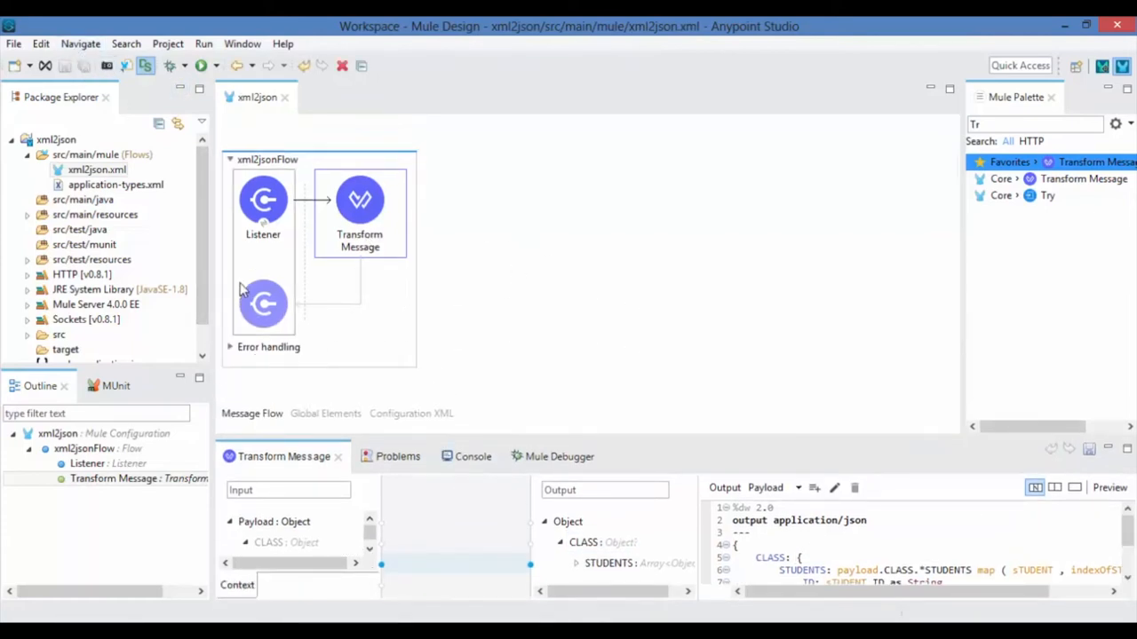
{"action": "left_click", "coordinate": [263, 199]}
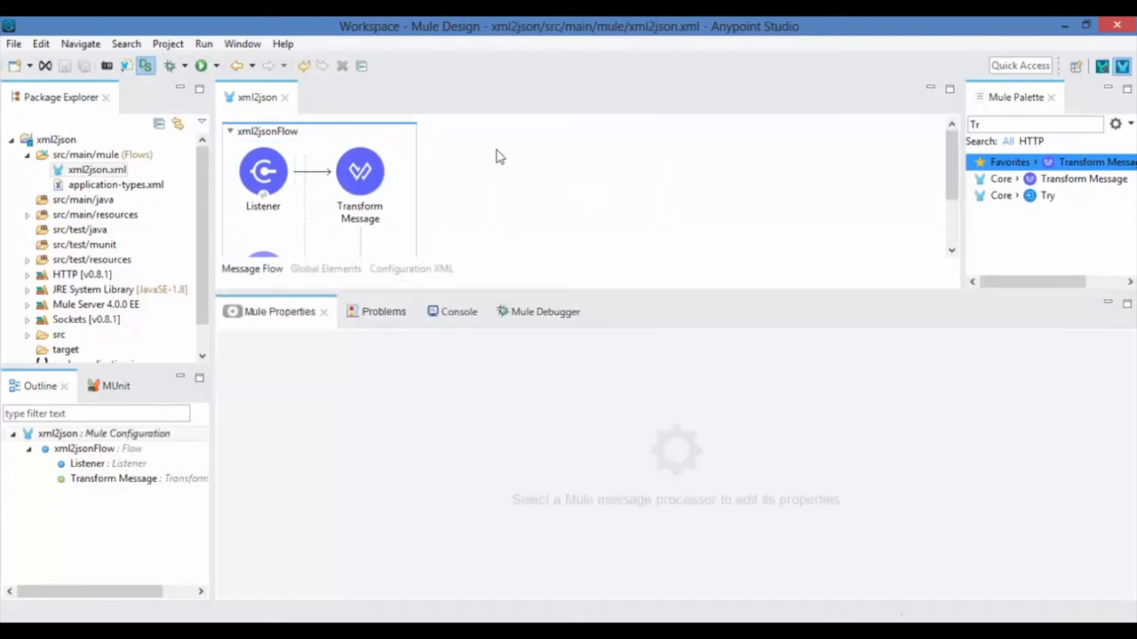
{"action": "mouse_move", "coordinate": [529, 169]}
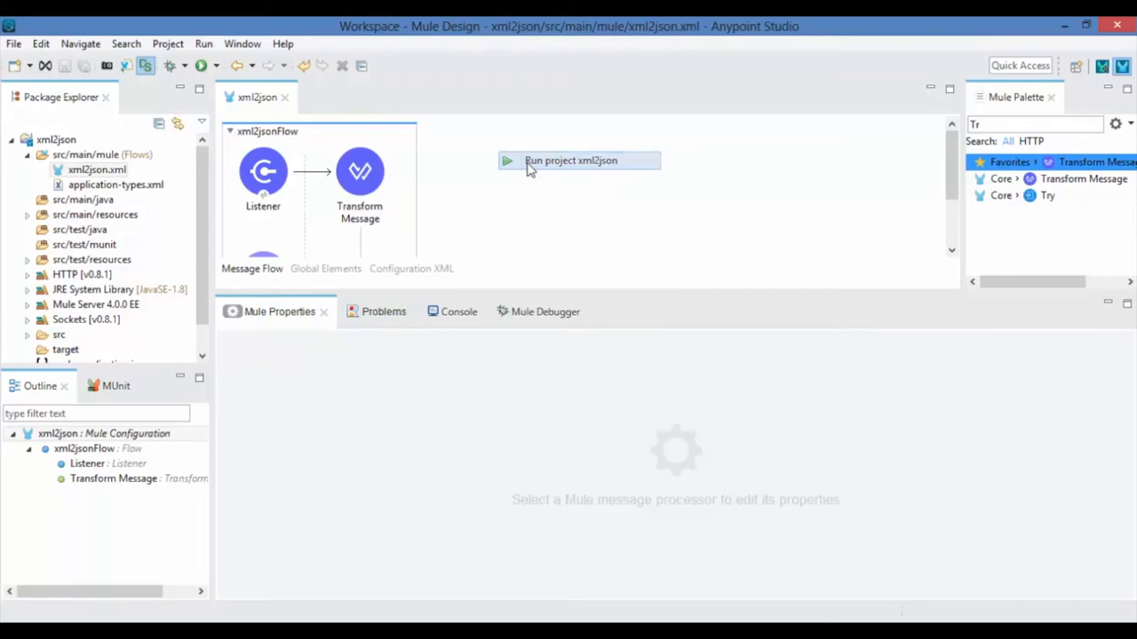
{"action": "left_click", "coordinate": [570, 160]}
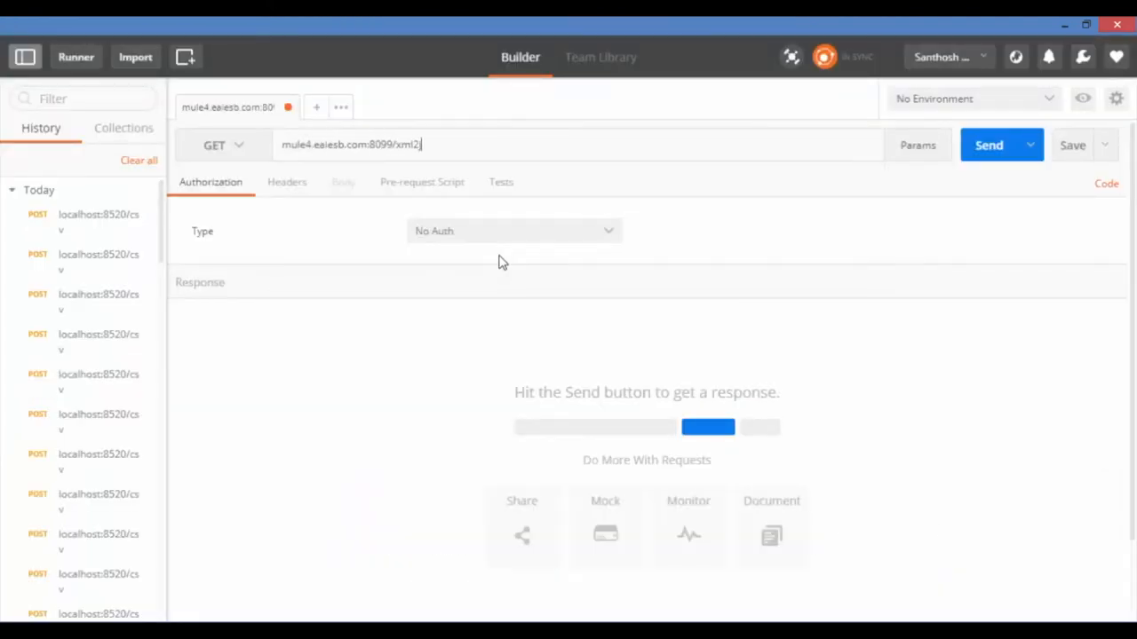
Step: Send the POST with a raw XML (application/xml) STUDENTS body to mule4.eaiesb.com:8099/xml2json
{"action": "left_click", "coordinate": [343, 181]}
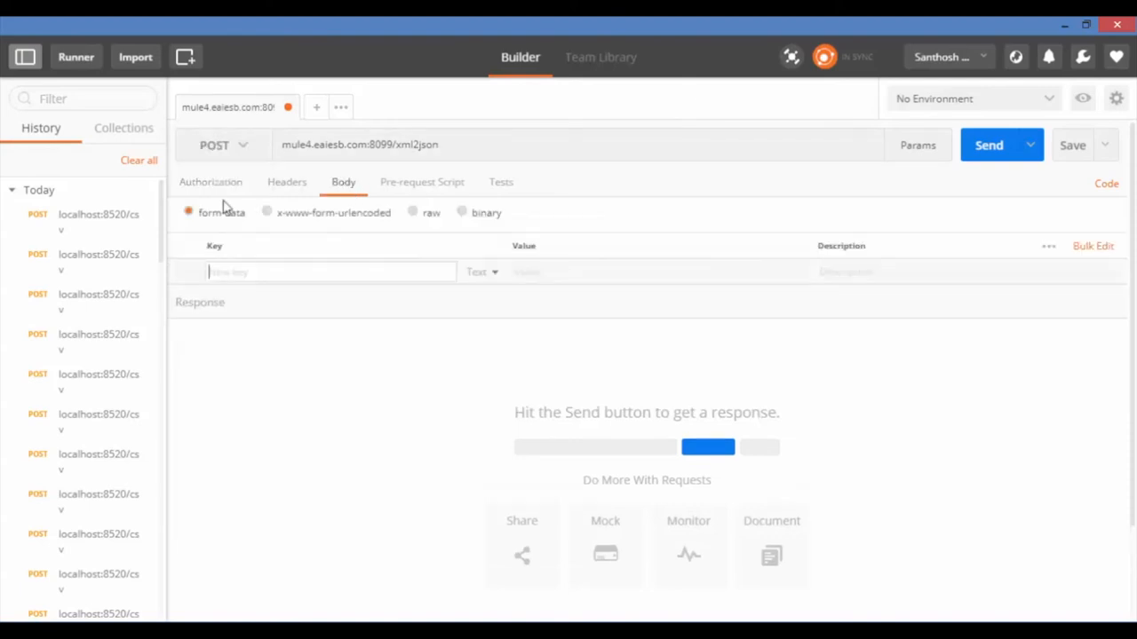
{"action": "left_click", "coordinate": [527, 213]}
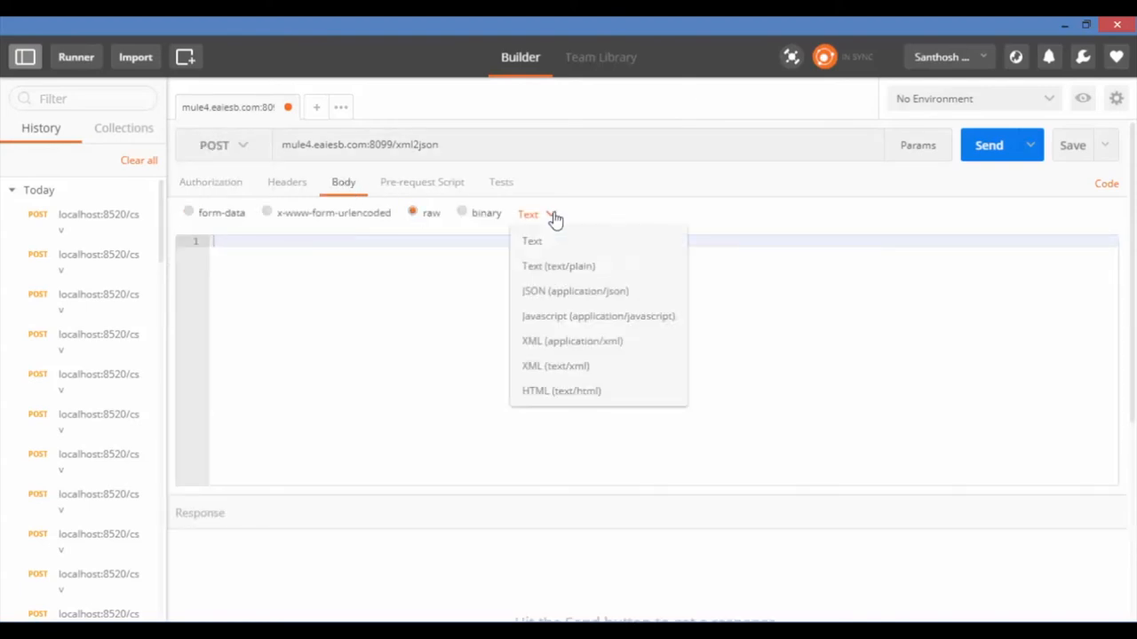
{"action": "left_click", "coordinate": [572, 341]}
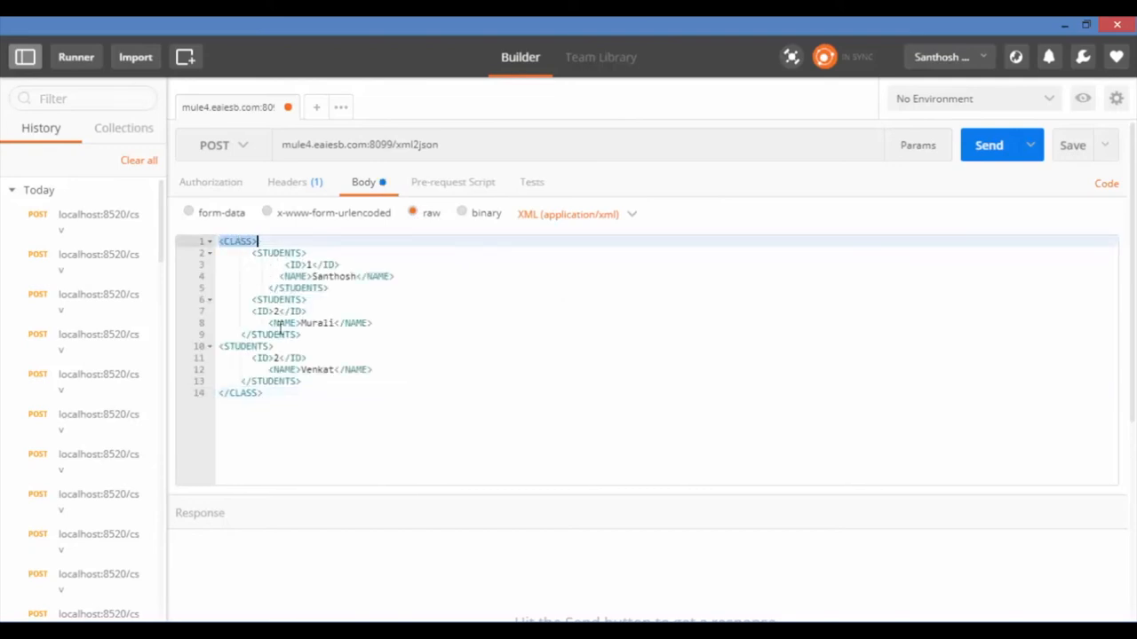
{"action": "left_click", "coordinate": [988, 145]}
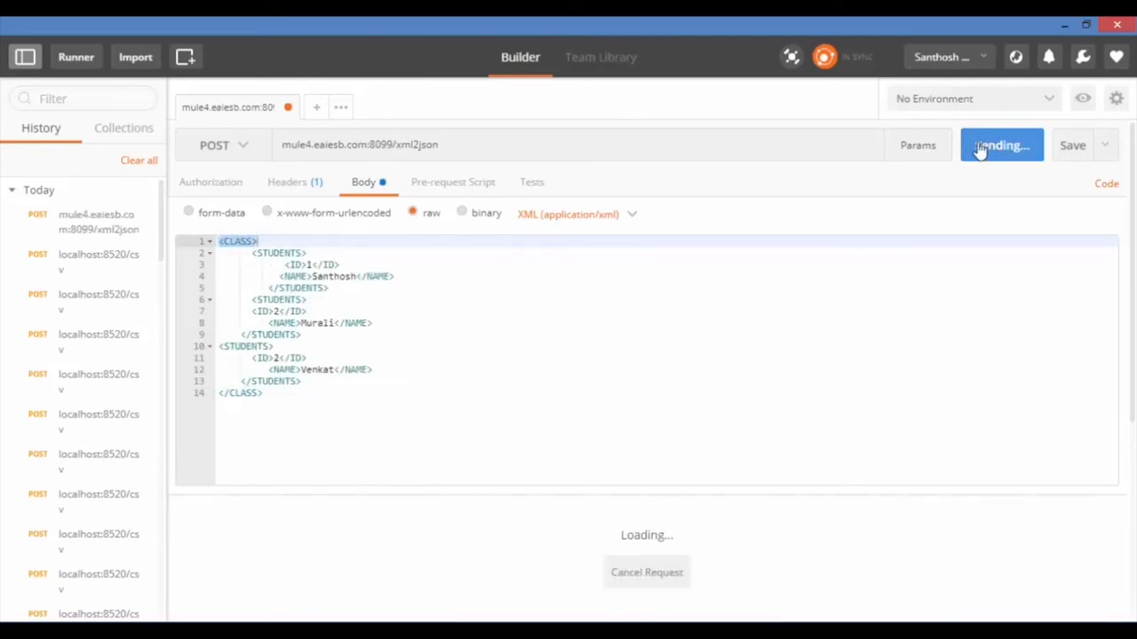